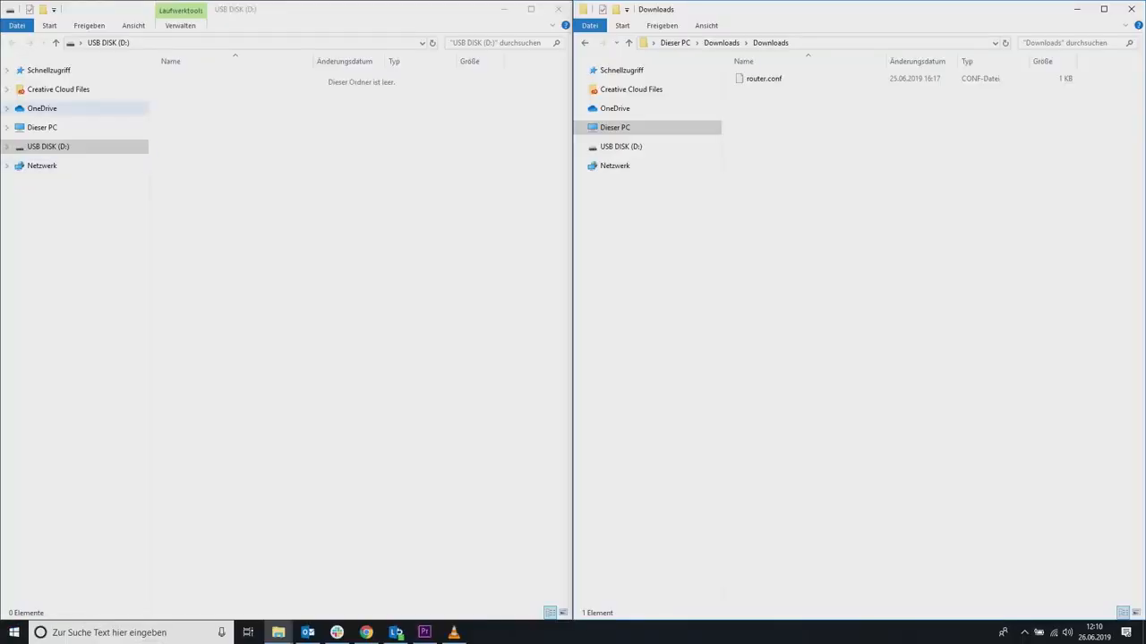
Activate the new x500 device as 'Silk Loom A1' via its options menu so it shows online.
{"action": "left_click", "coordinate": [47, 147]}
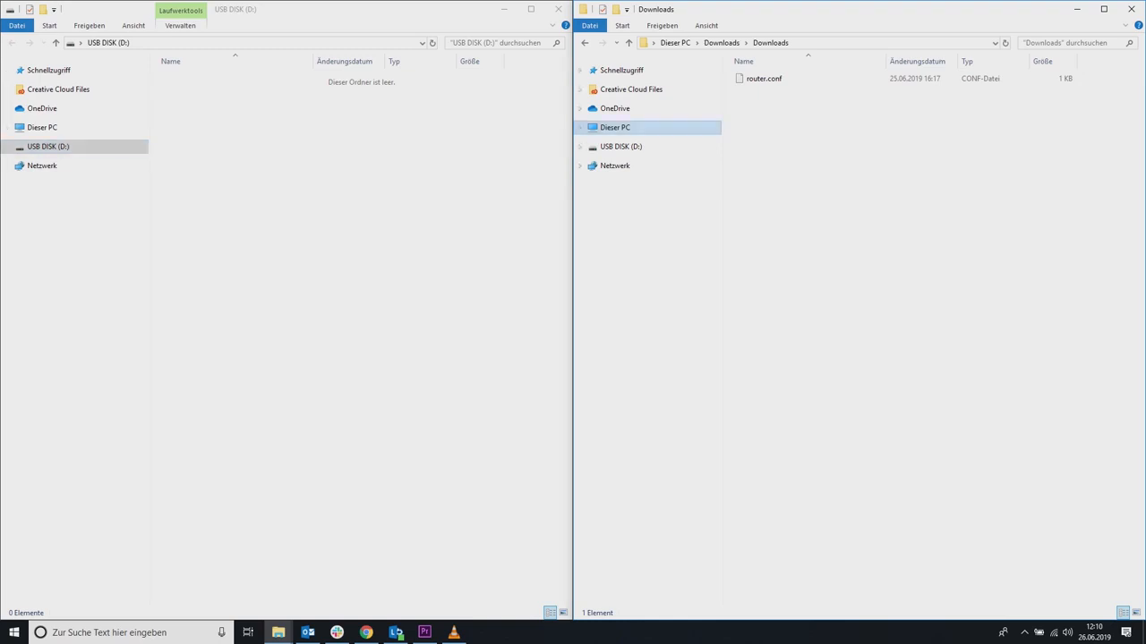
{"action": "left_click_drag", "start_coordinate": [762, 79], "coordinate": [879, 122]}
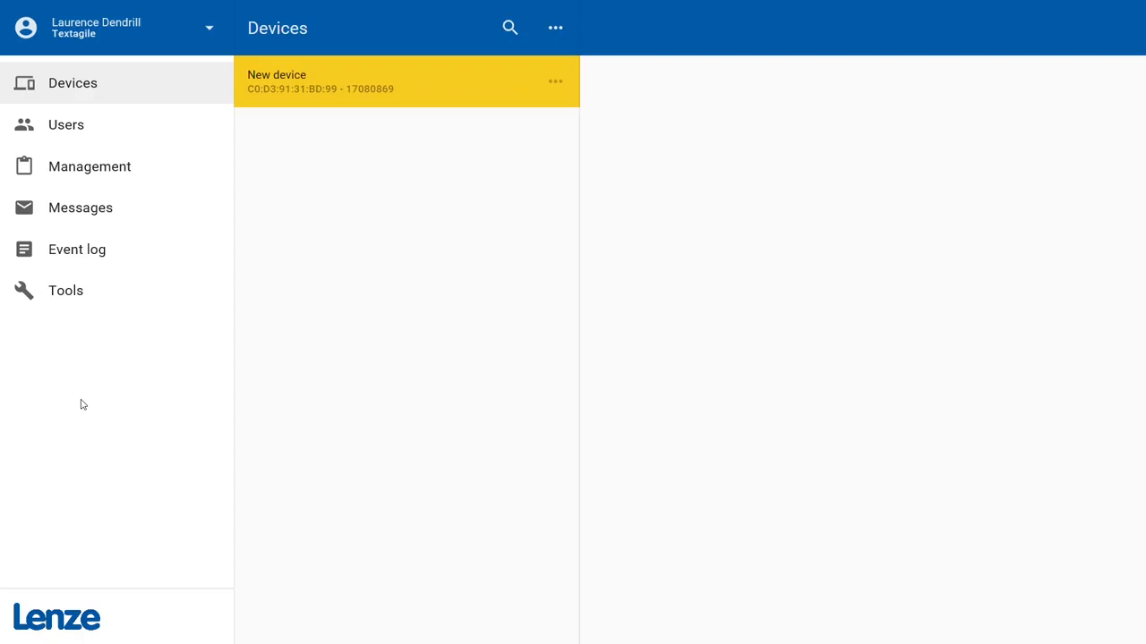
{"action": "mouse_move", "coordinate": [559, 86]}
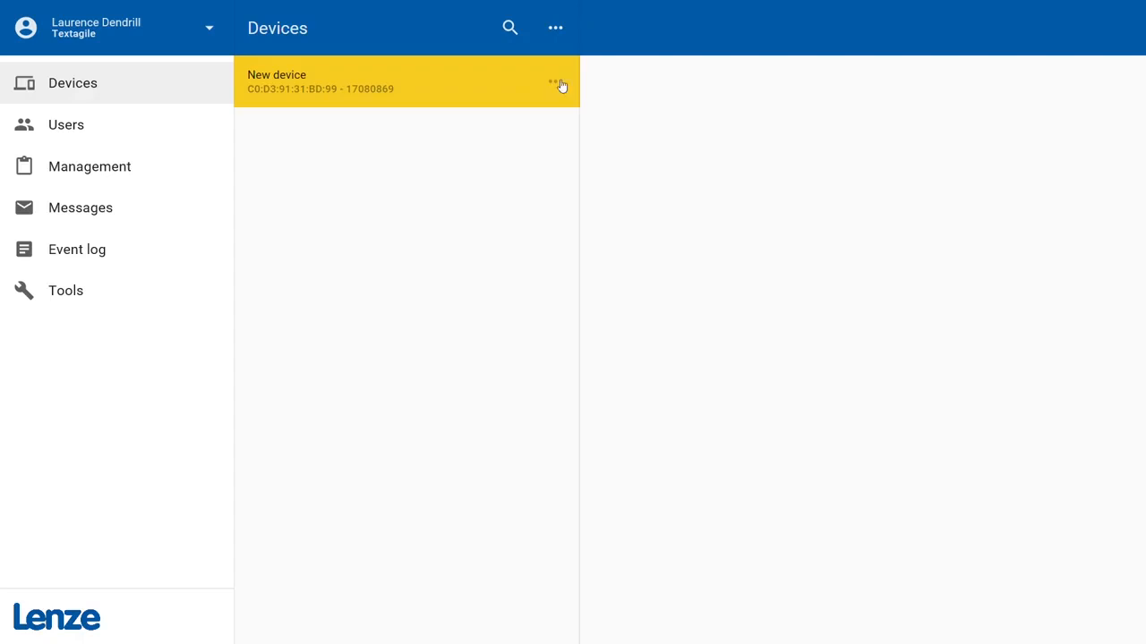
{"action": "left_click", "coordinate": [554, 82]}
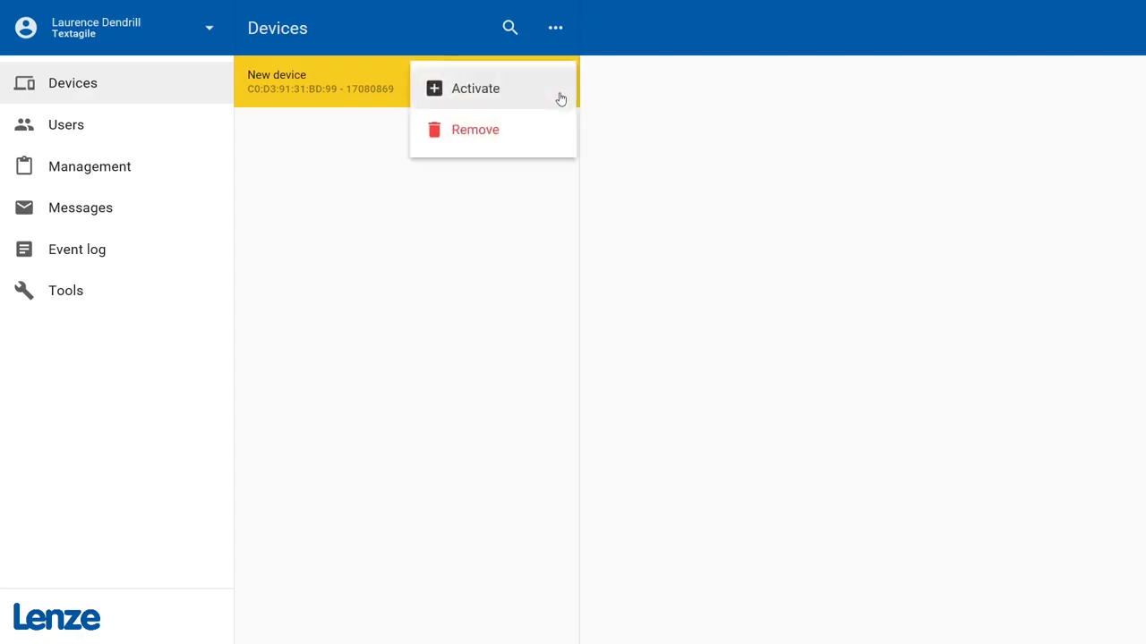
{"action": "mouse_move", "coordinate": [553, 93]}
{"action": "type", "text": "Silk Loom"}
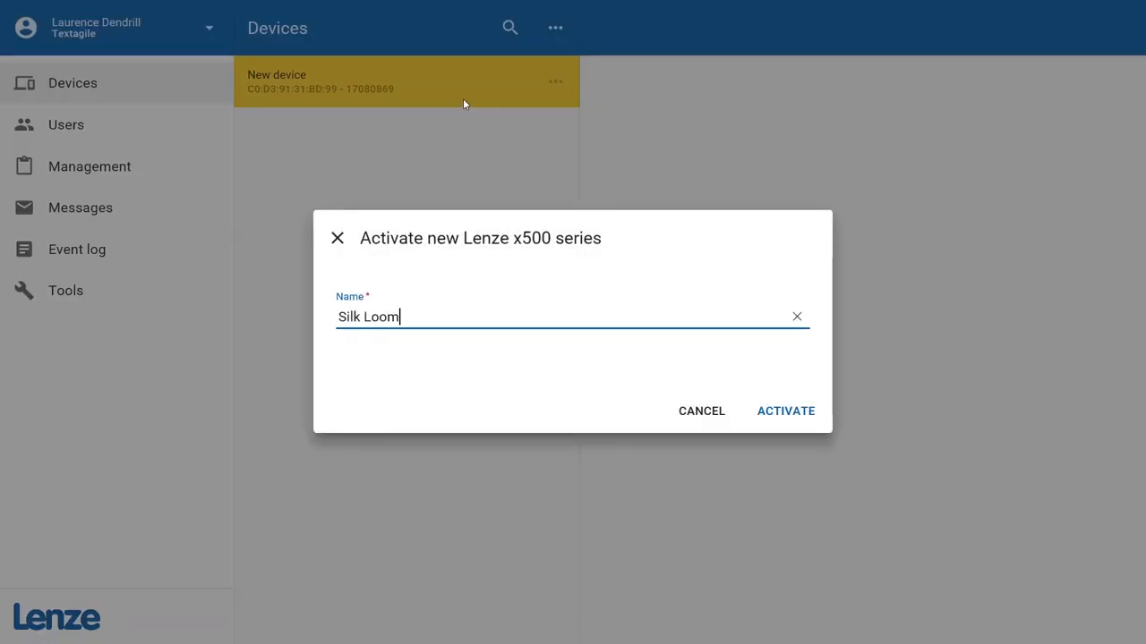
{"action": "mouse_move", "coordinate": [559, 323]}
{"action": "type", "text": " A1"}
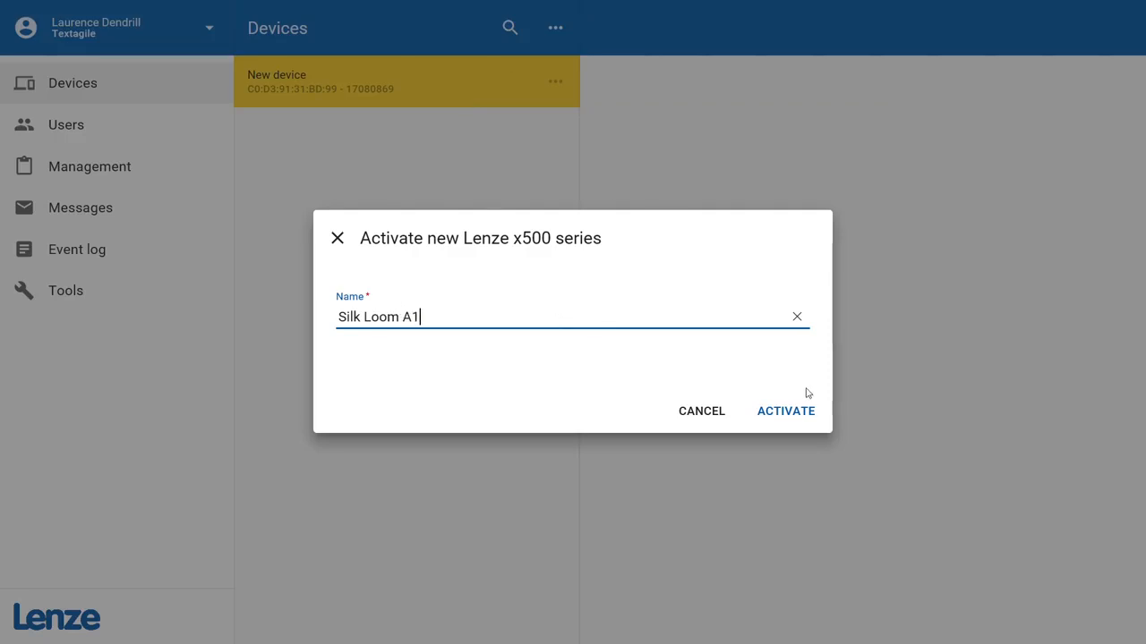
{"action": "left_click", "coordinate": [785, 412]}
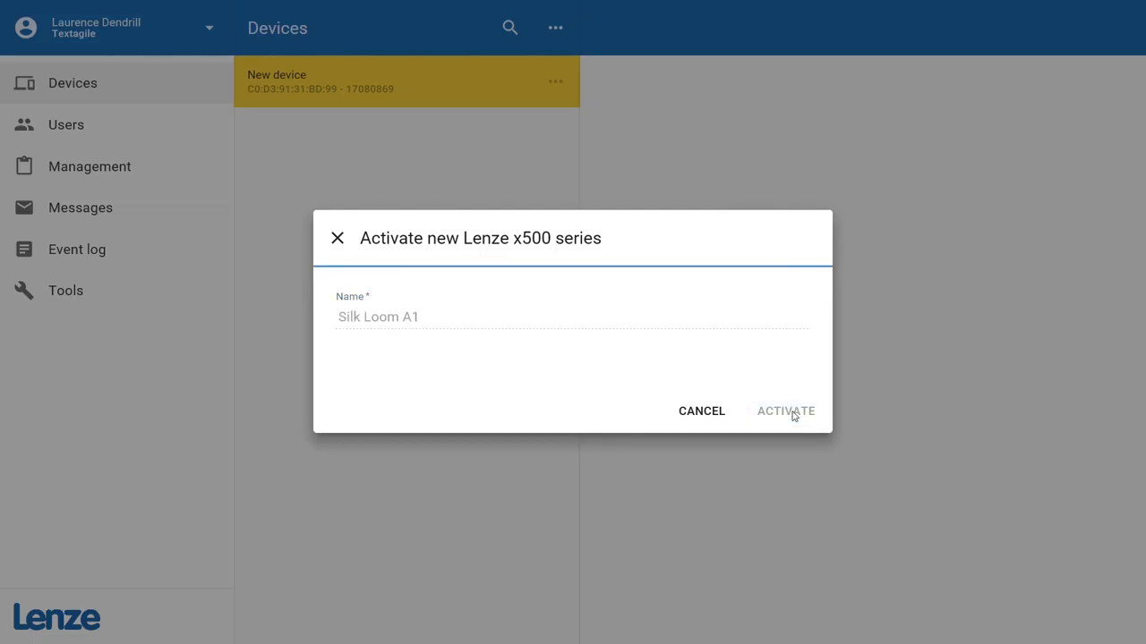
{"action": "left_click", "coordinate": [786, 410]}
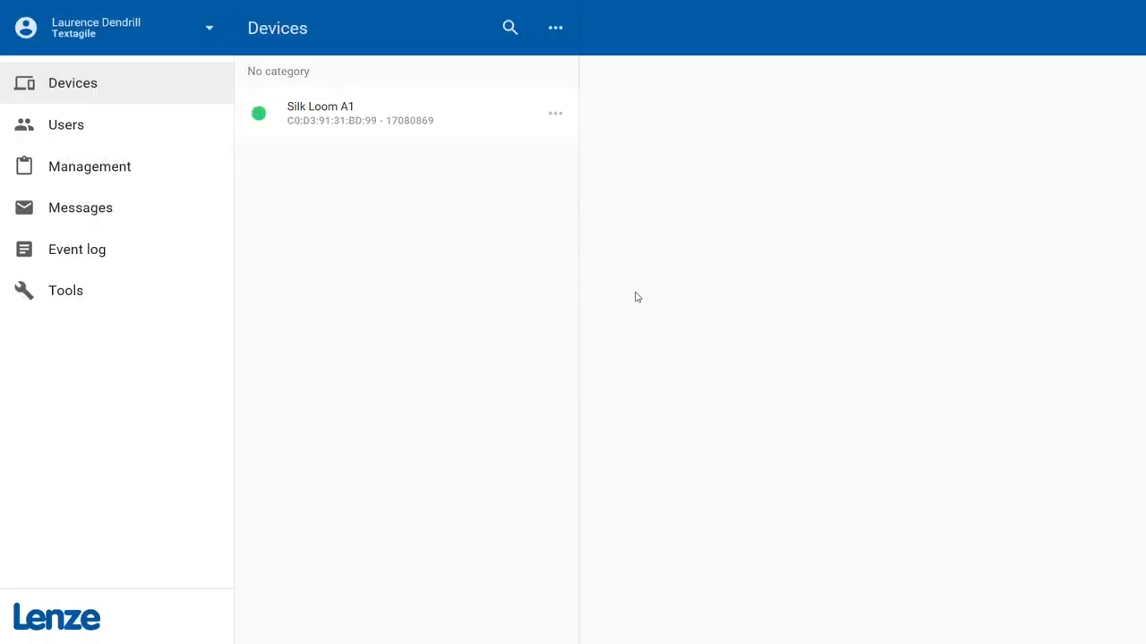
{"action": "mouse_move", "coordinate": [411, 125]}
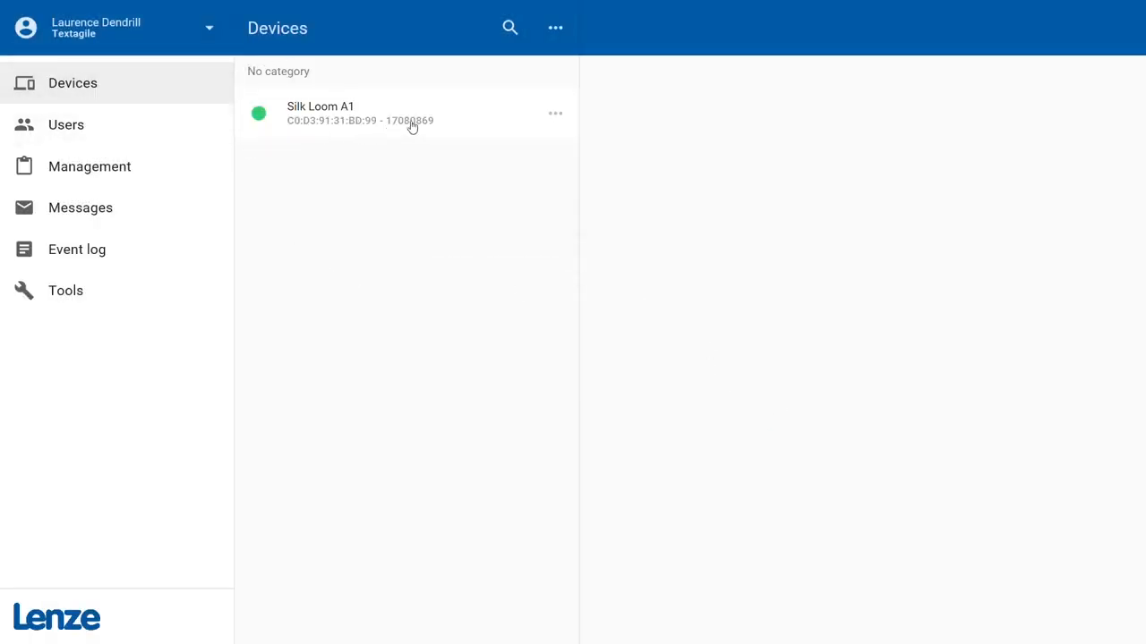
{"action": "mouse_move", "coordinate": [422, 236]}
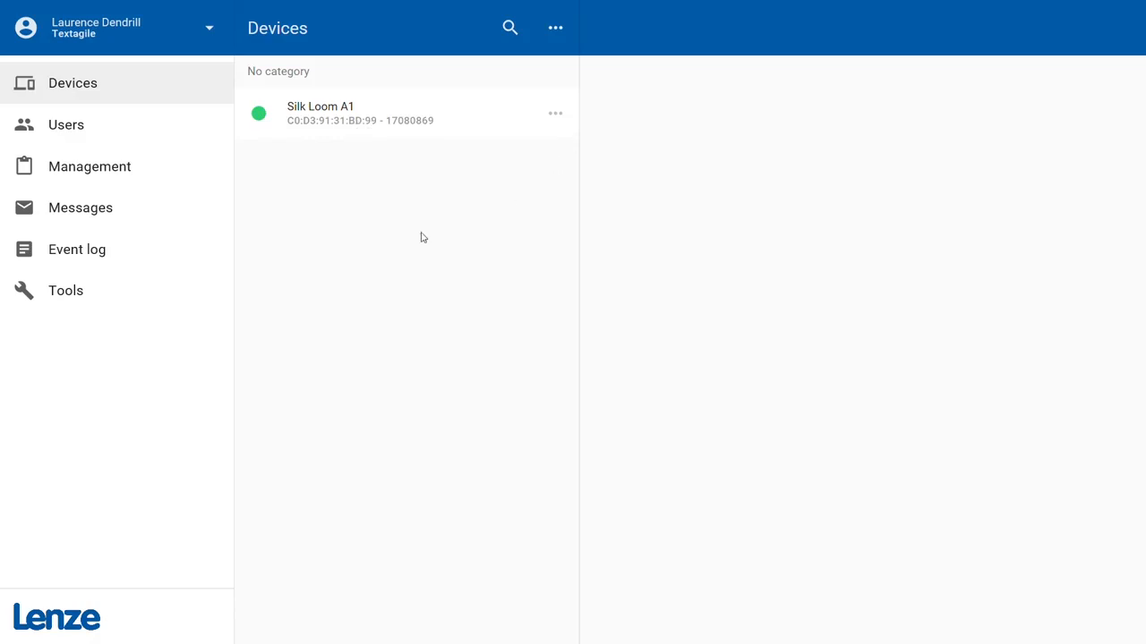
{"action": "mouse_move", "coordinate": [261, 121]}
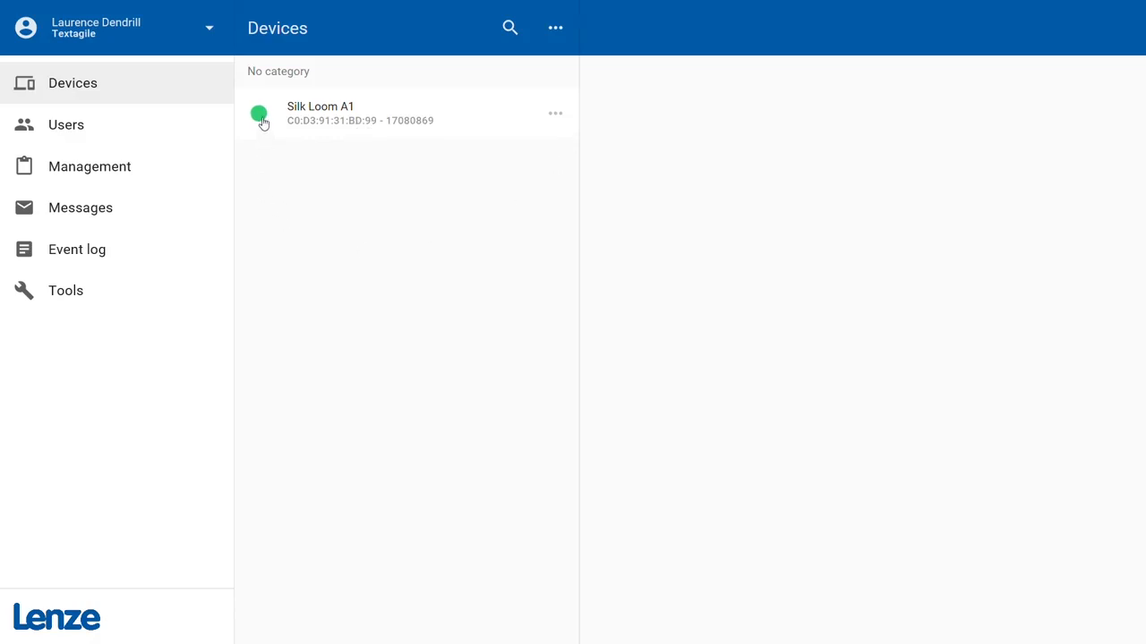
{"action": "mouse_move", "coordinate": [476, 238]}
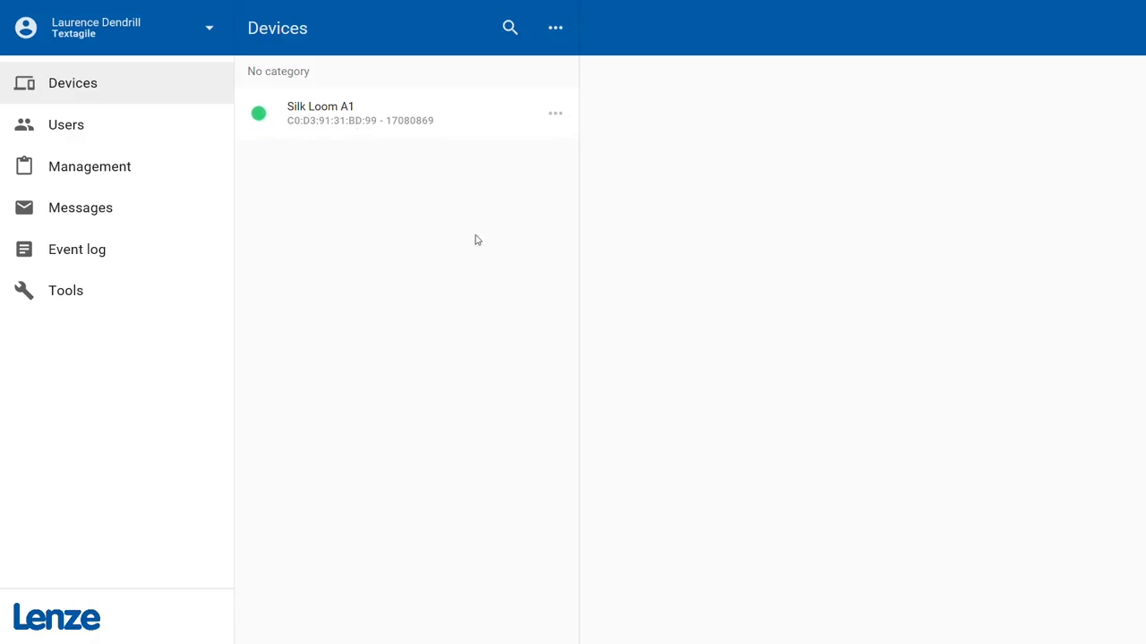